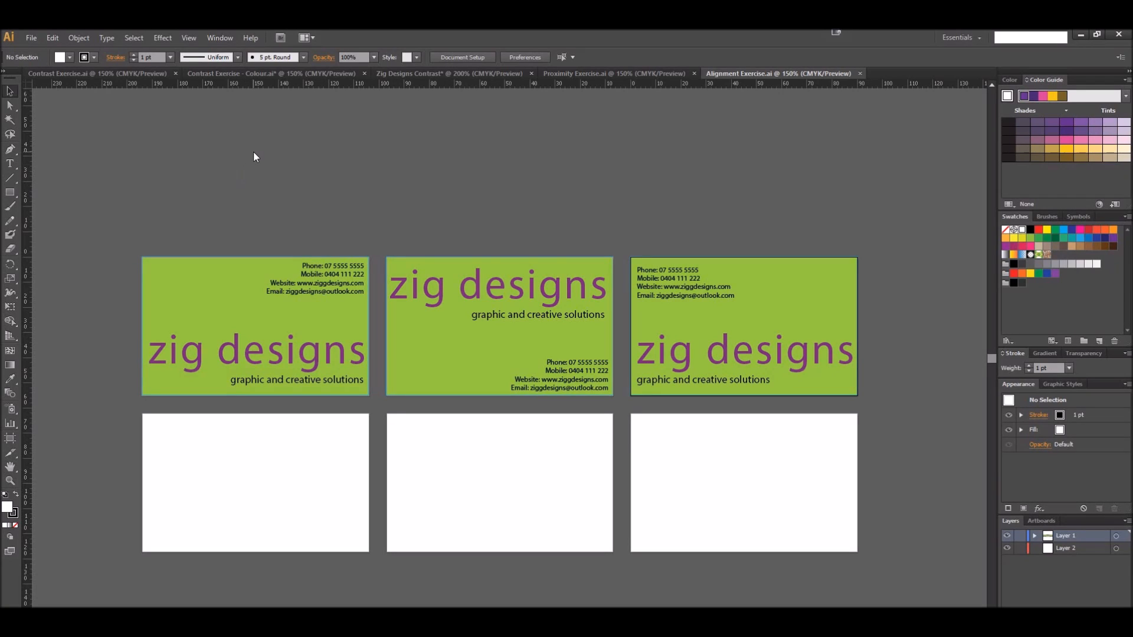
mouse_move(259, 152)
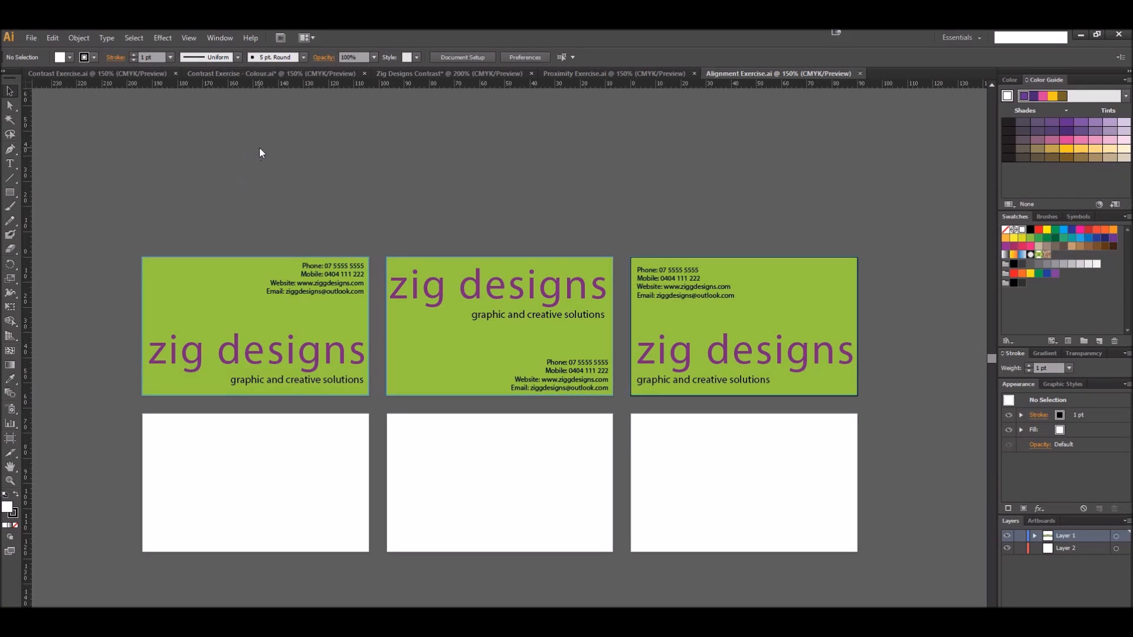
mouse_move(161, 212)
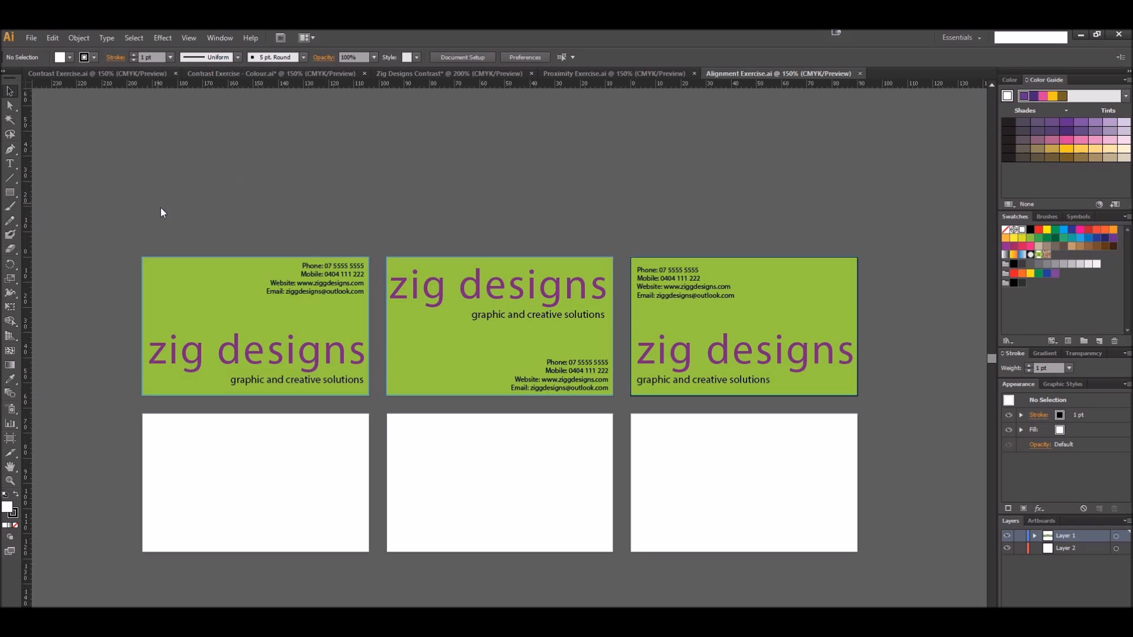
mouse_move(227, 251)
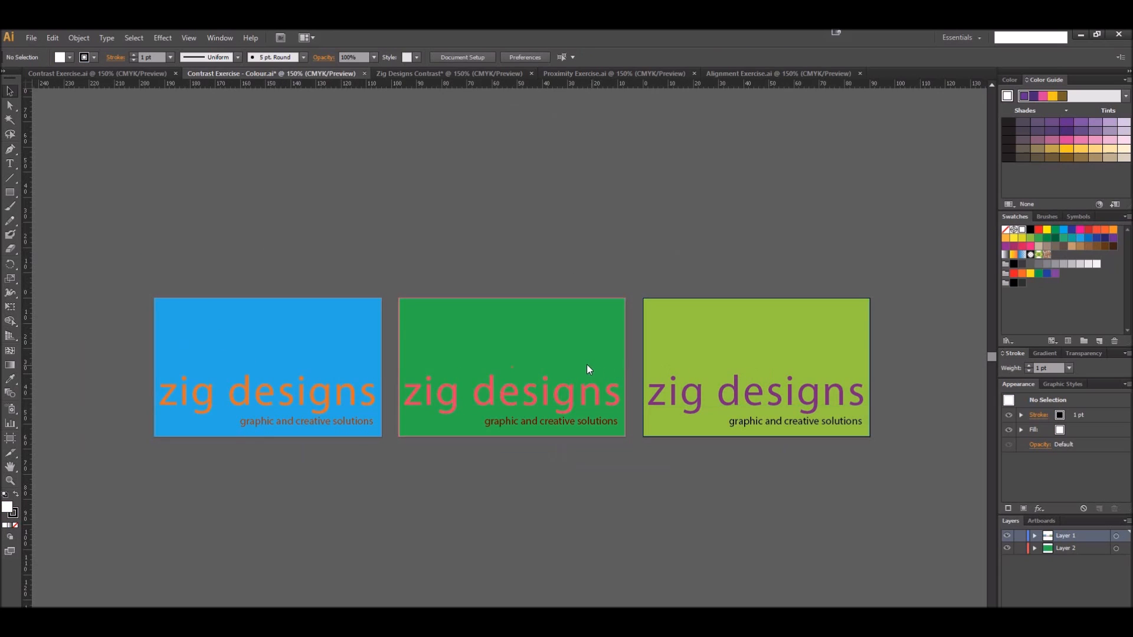
mouse_move(724, 401)
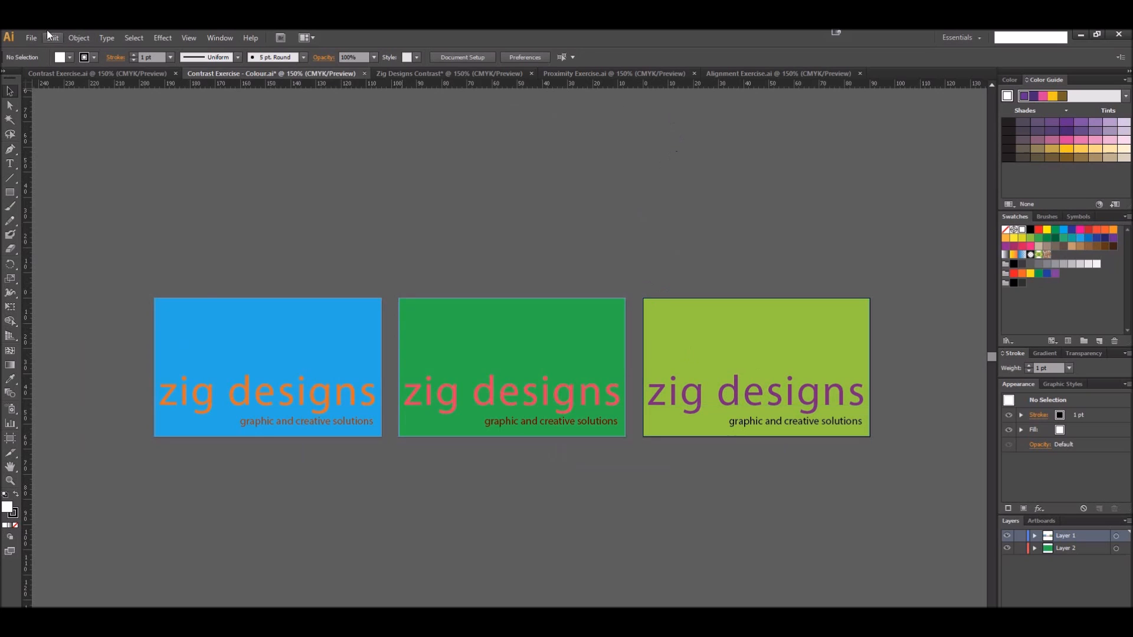
Create a new document 'Zigg Designs - Prox Alignment' with three 90 × 55 mm artboards
left_click(31, 38)
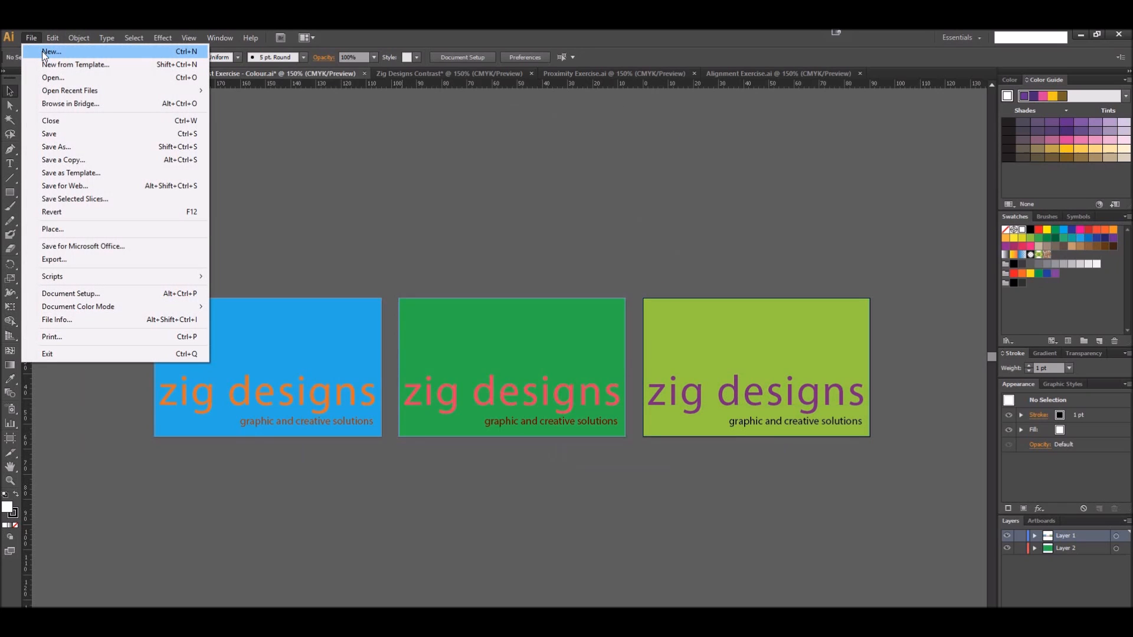
left_click(51, 51)
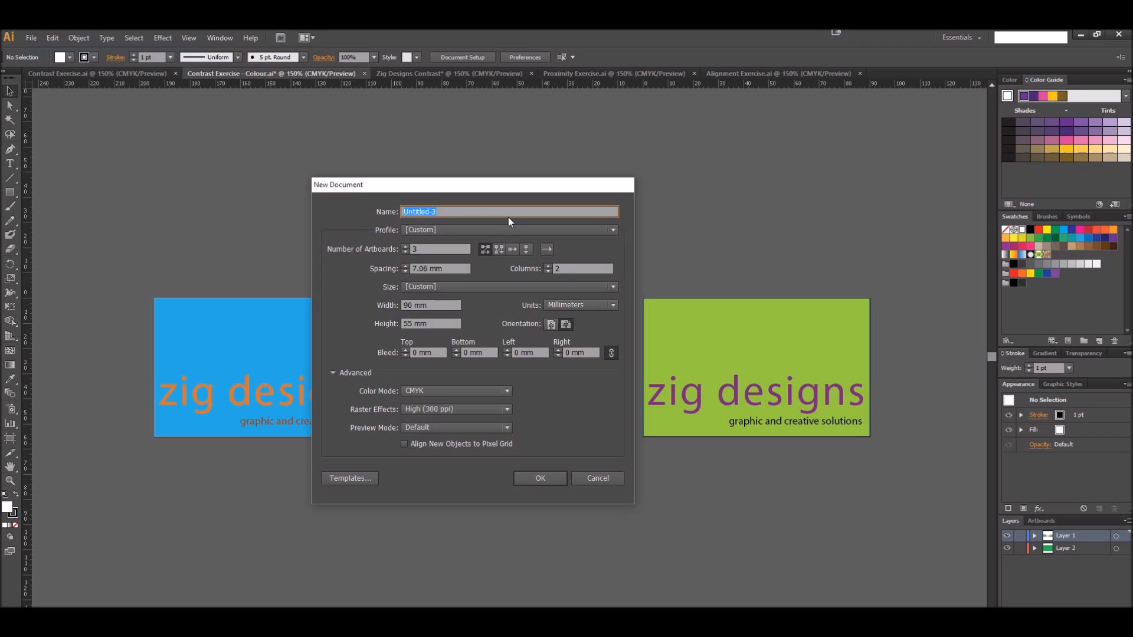
type("Zigg Designs - Prox")
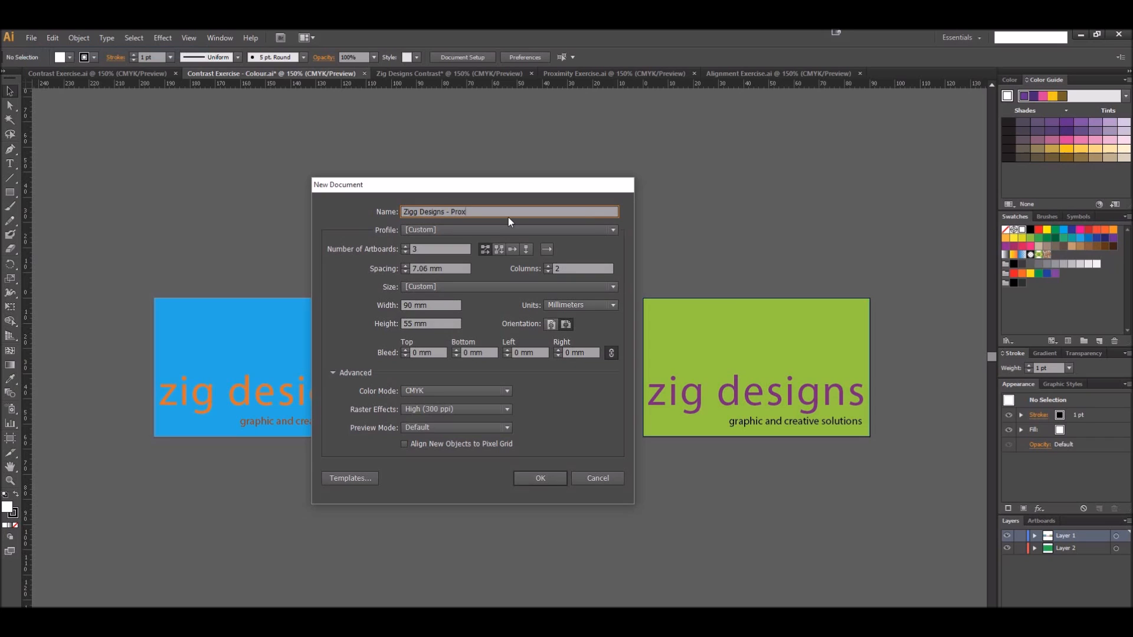
type("Alignment")
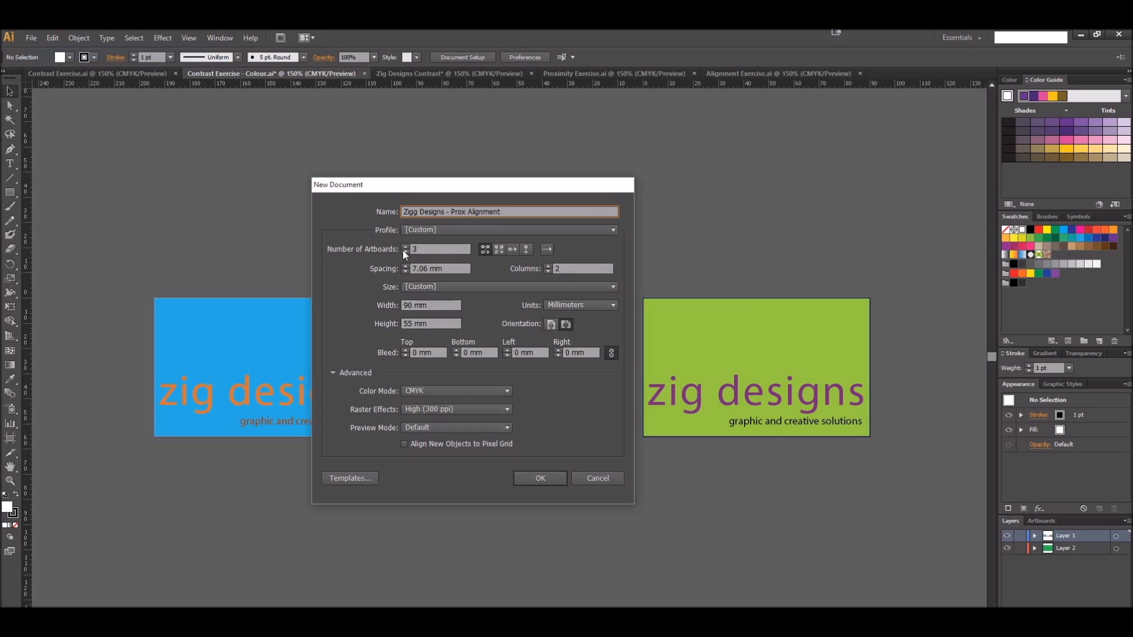
mouse_move(497, 264)
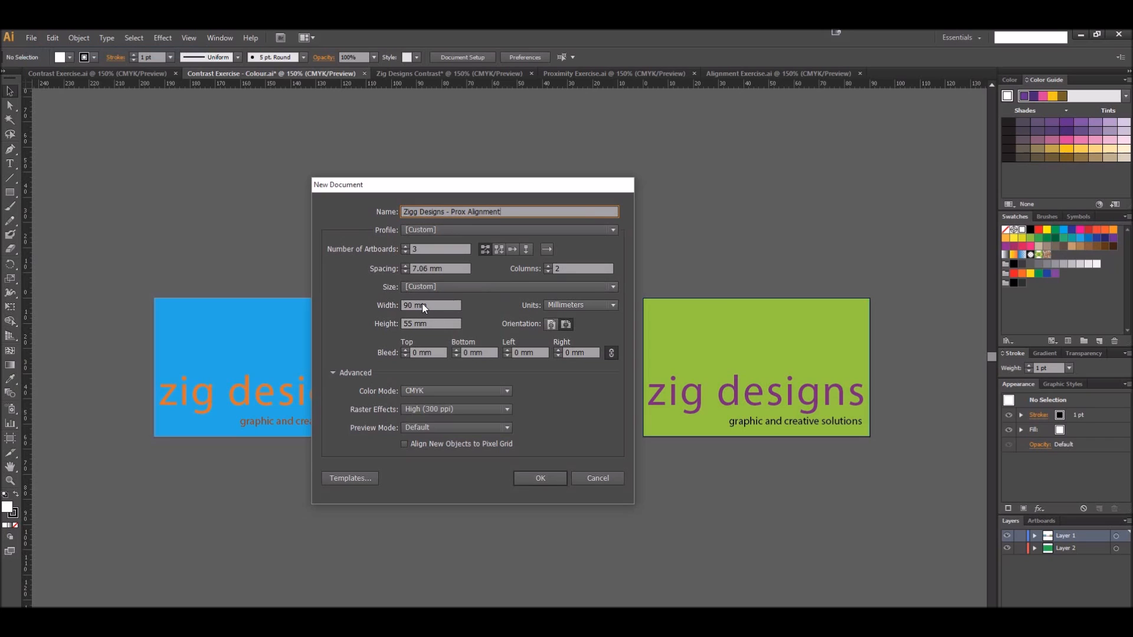
mouse_move(428, 331)
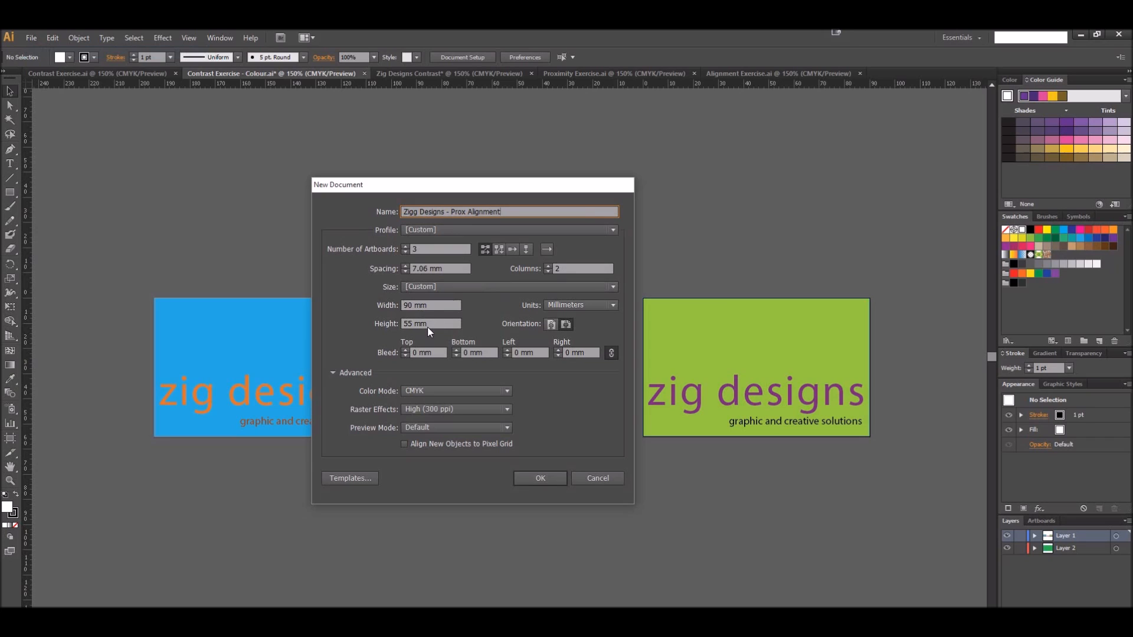
left_click(539, 478)
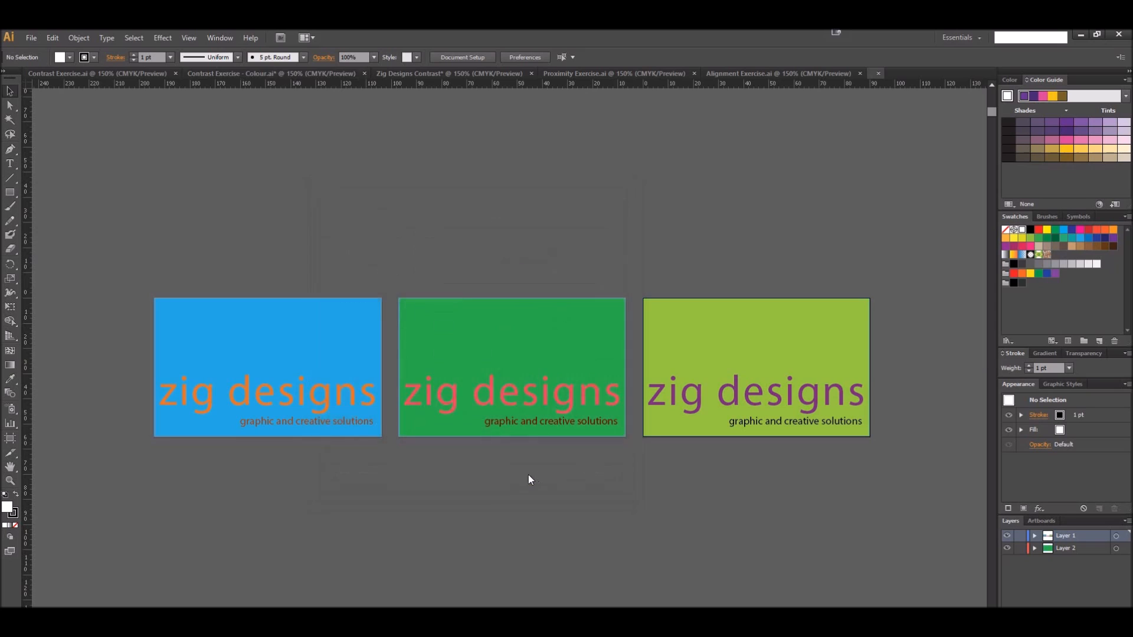
Drag Artboard 3 beside Artboard 2 so all three artboards sit in one row
left_click(869, 73)
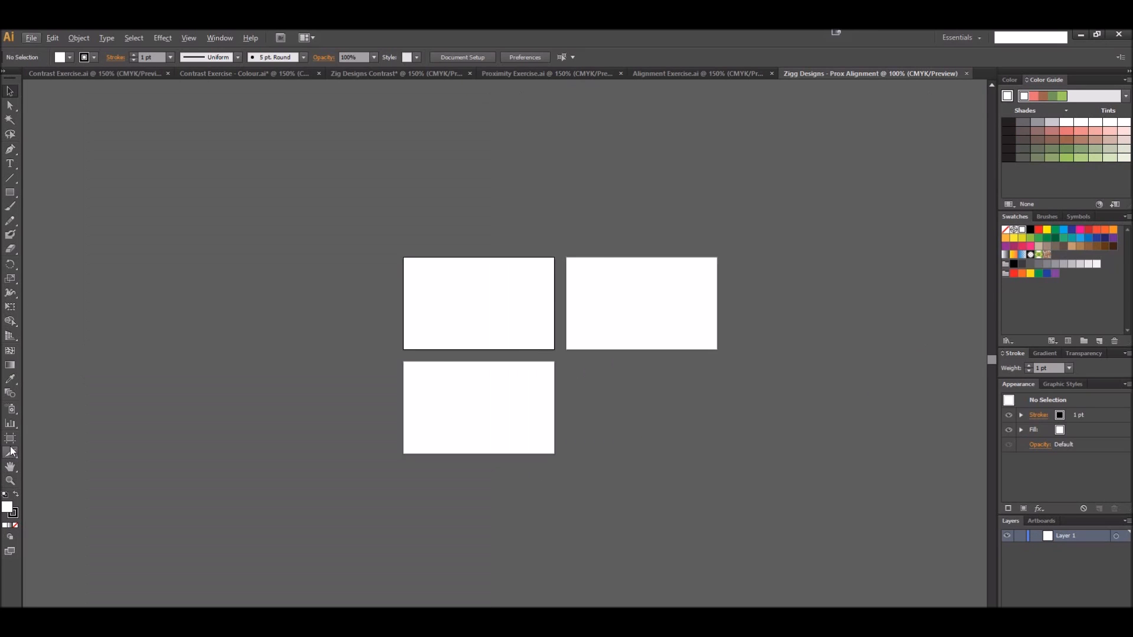
left_click_drag(696, 296, 847, 388)
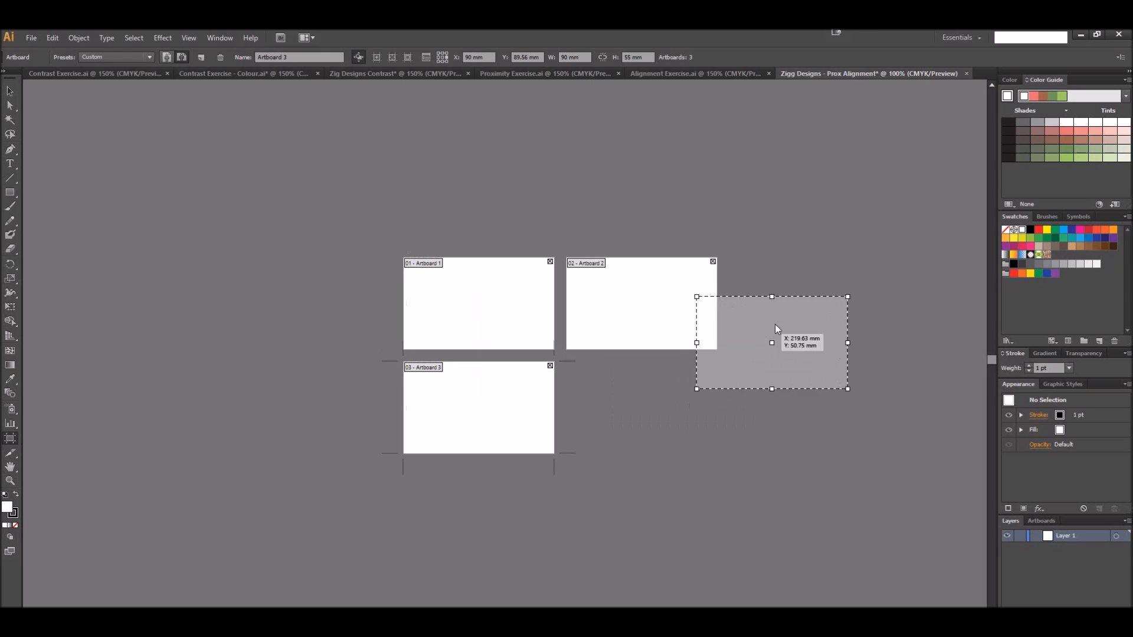
left_click_drag(478, 408, 806, 303)
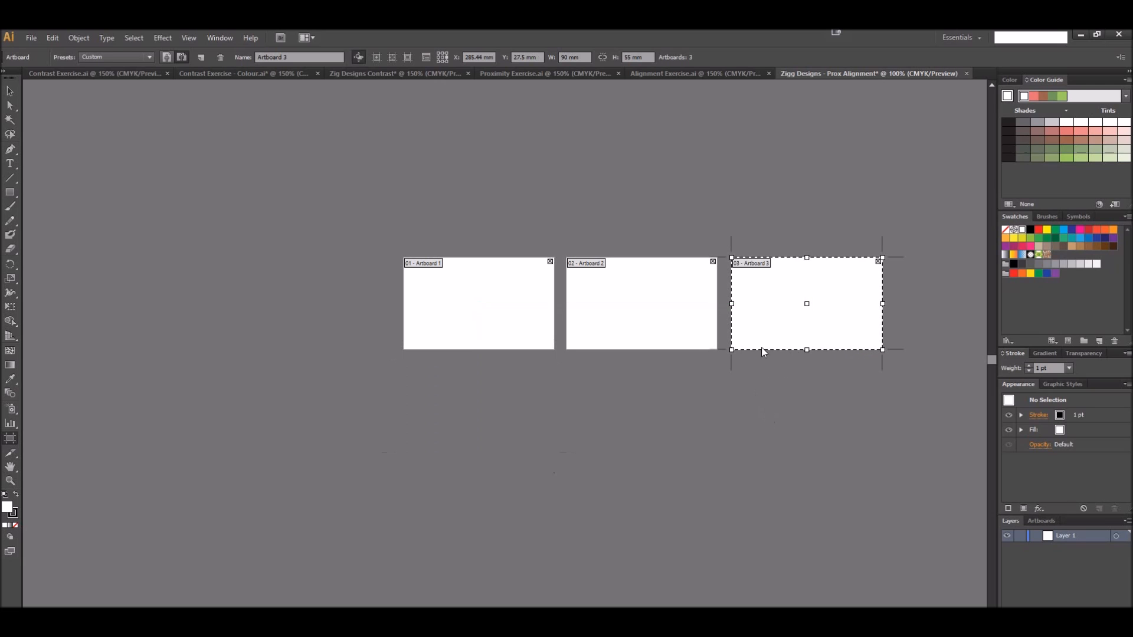
left_click(414, 73)
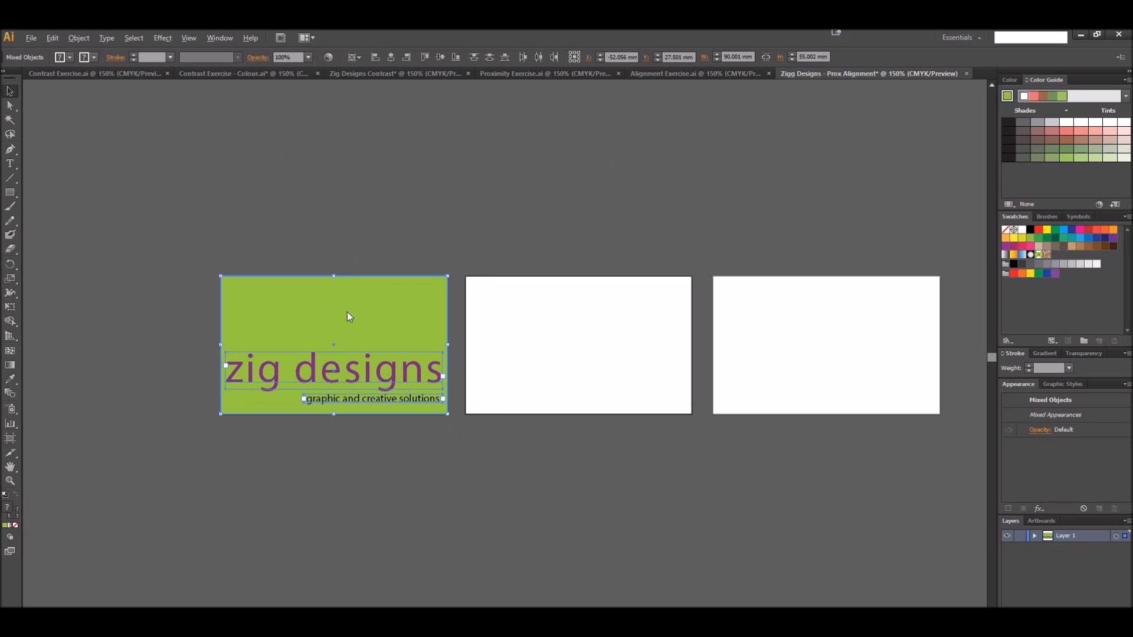
Place the green zig designs logo card onto Artboard 1 of the new file
left_click_drag(332, 368, 578, 368)
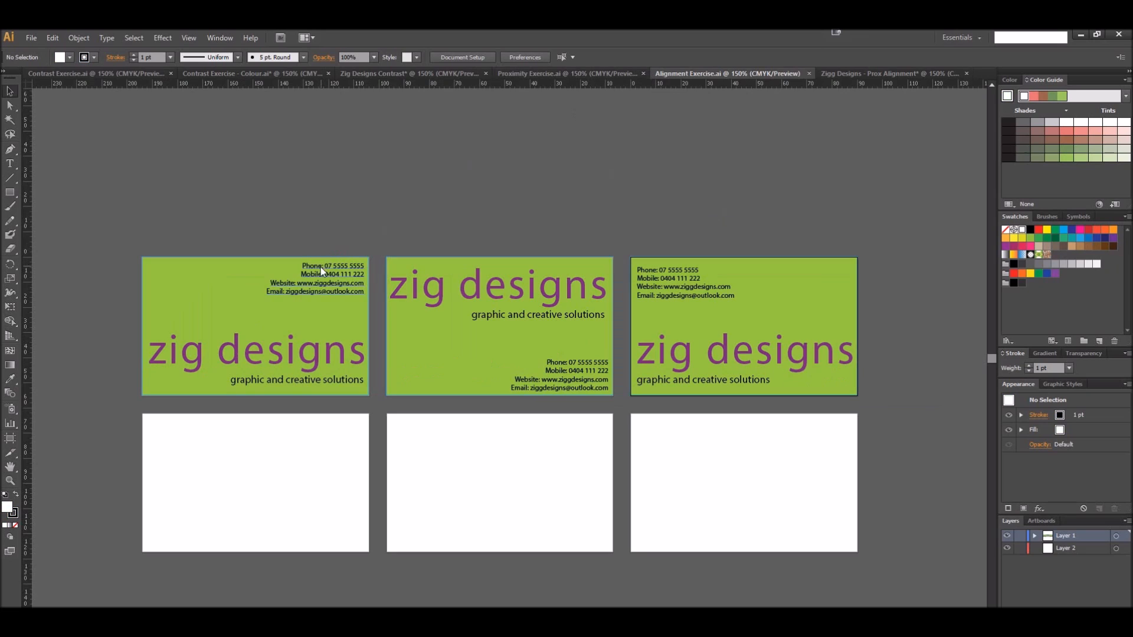
Move the contact details onto the first card and add a 'Phone:' label
left_click(317, 279)
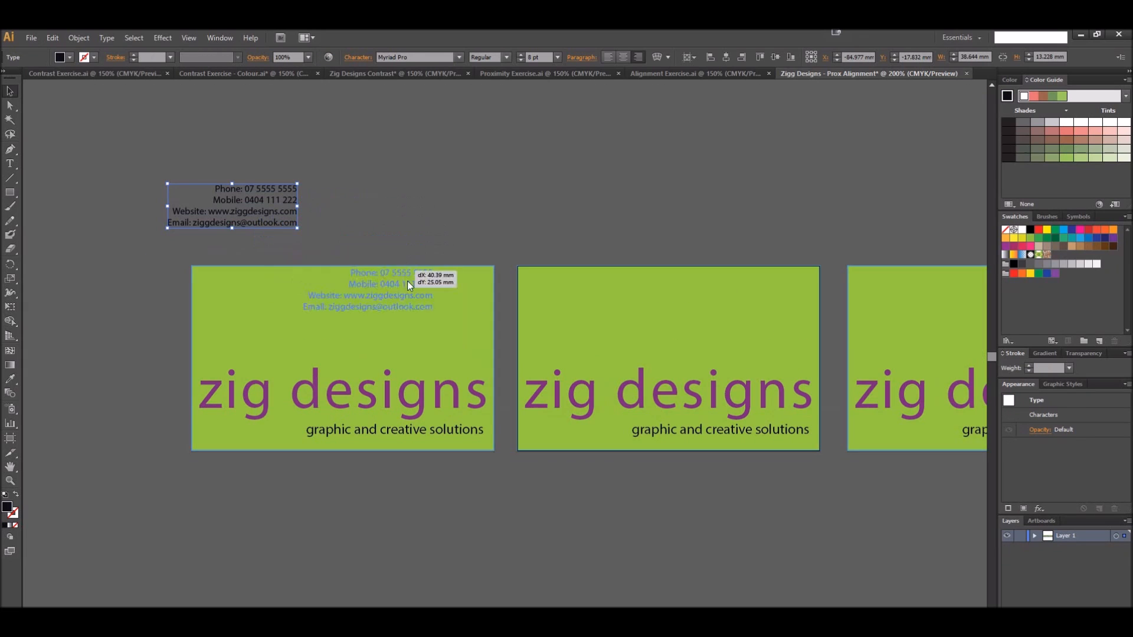
left_click_drag(231, 205, 398, 302)
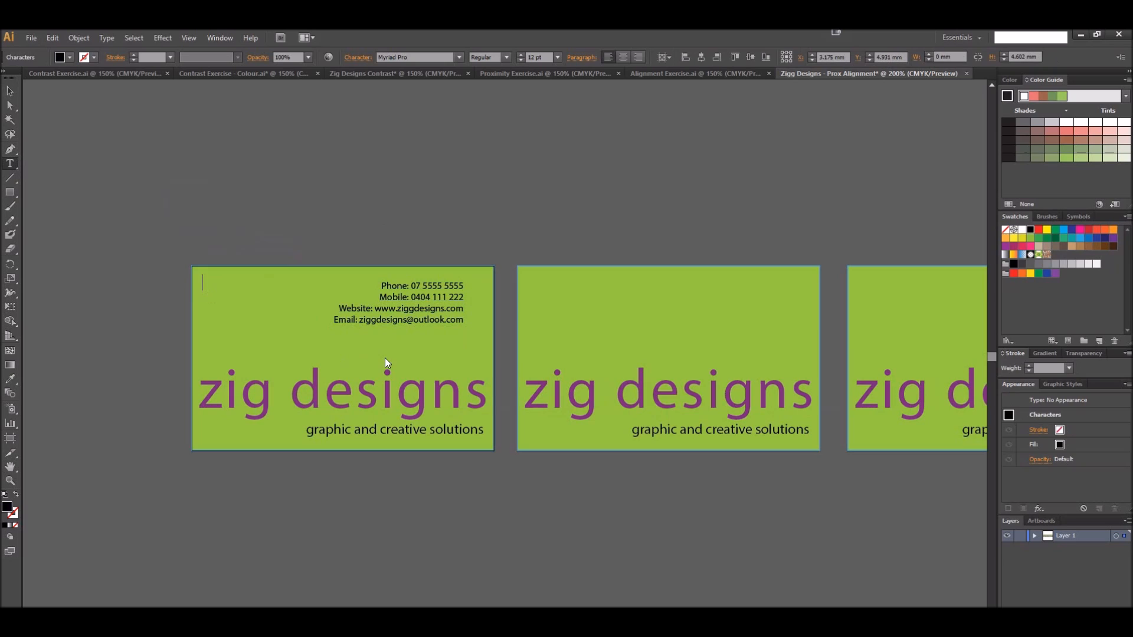
type("Phone:")
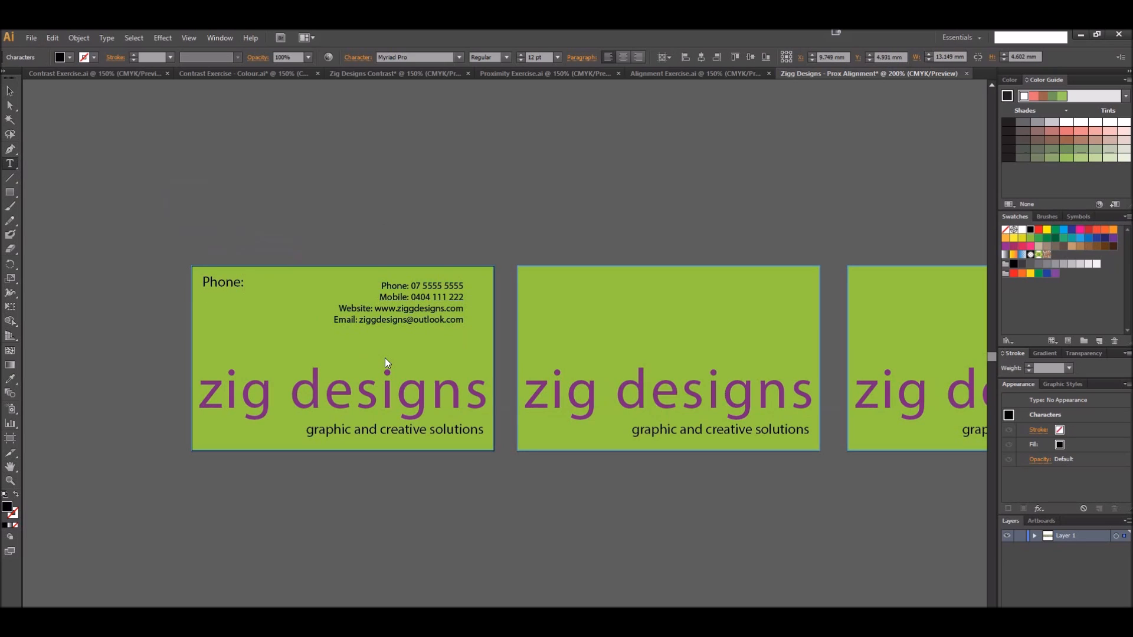
mouse_move(227, 219)
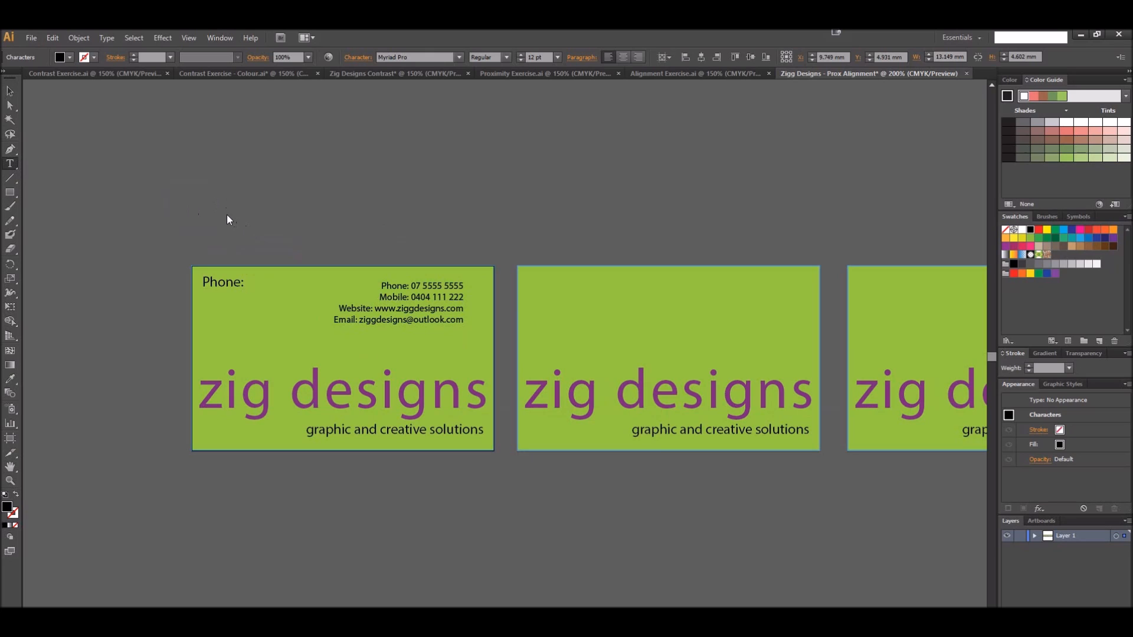
left_click(223, 282)
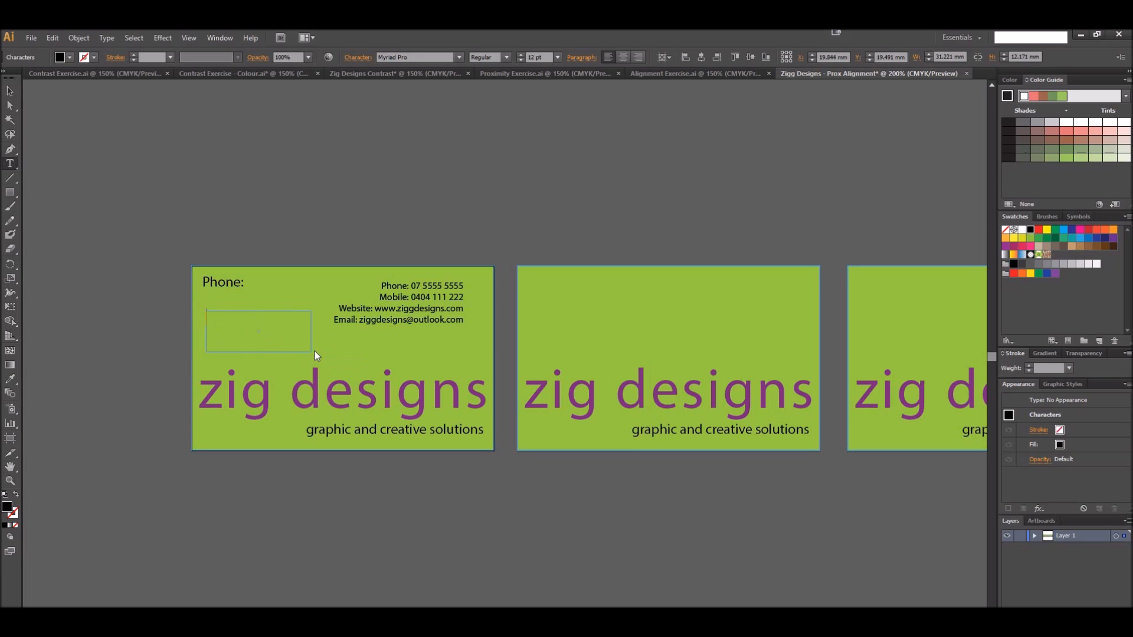
mouse_move(253, 325)
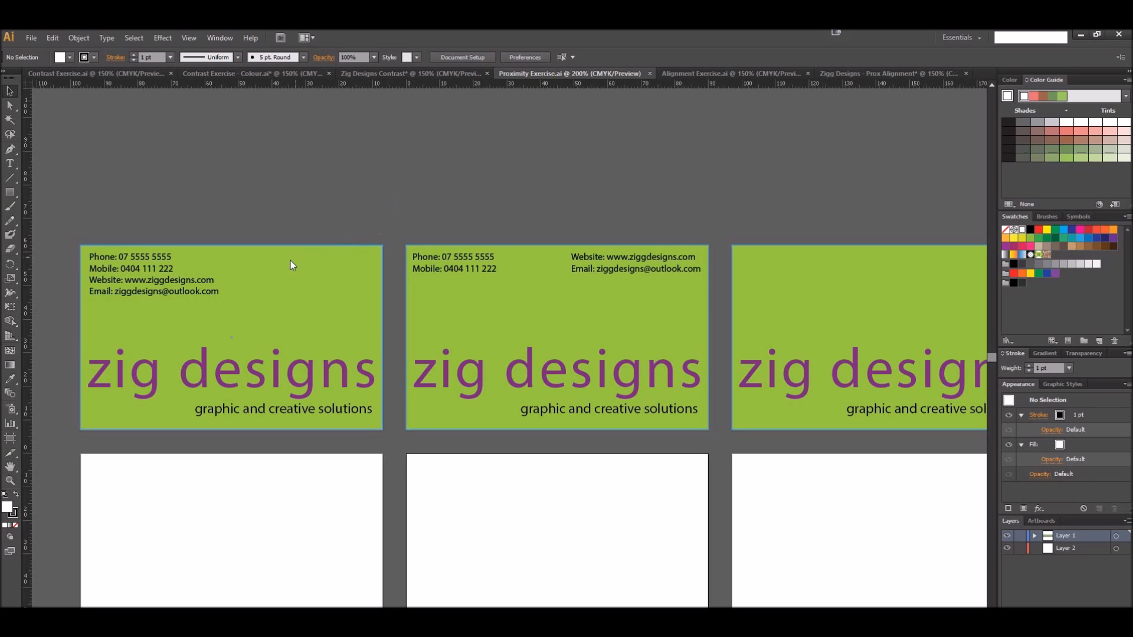
mouse_move(807, 312)
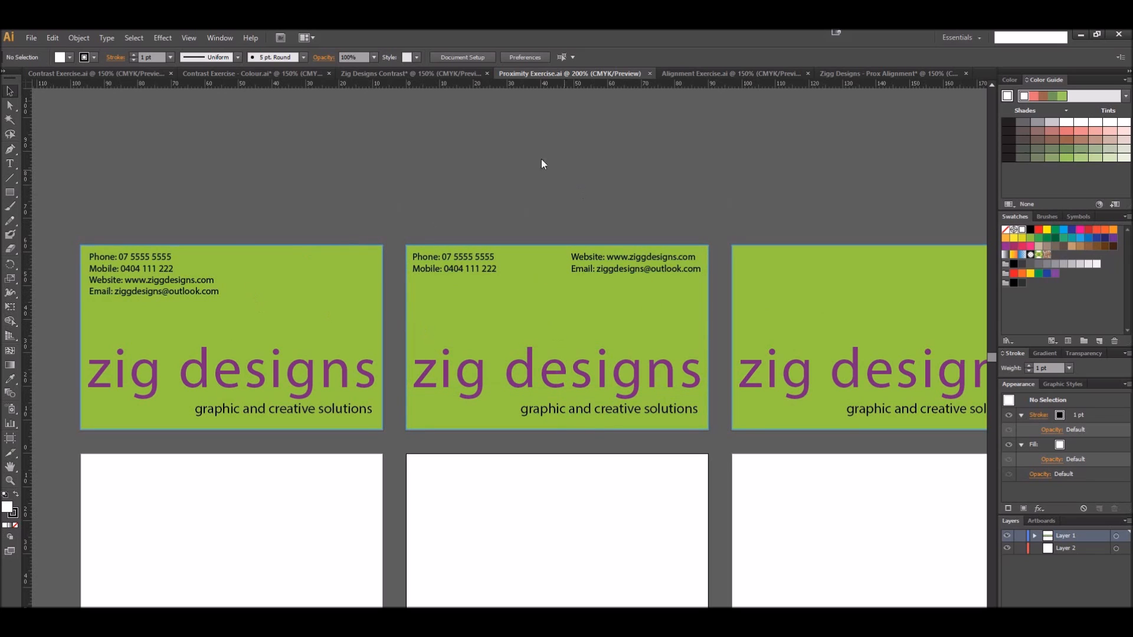
left_click(729, 73)
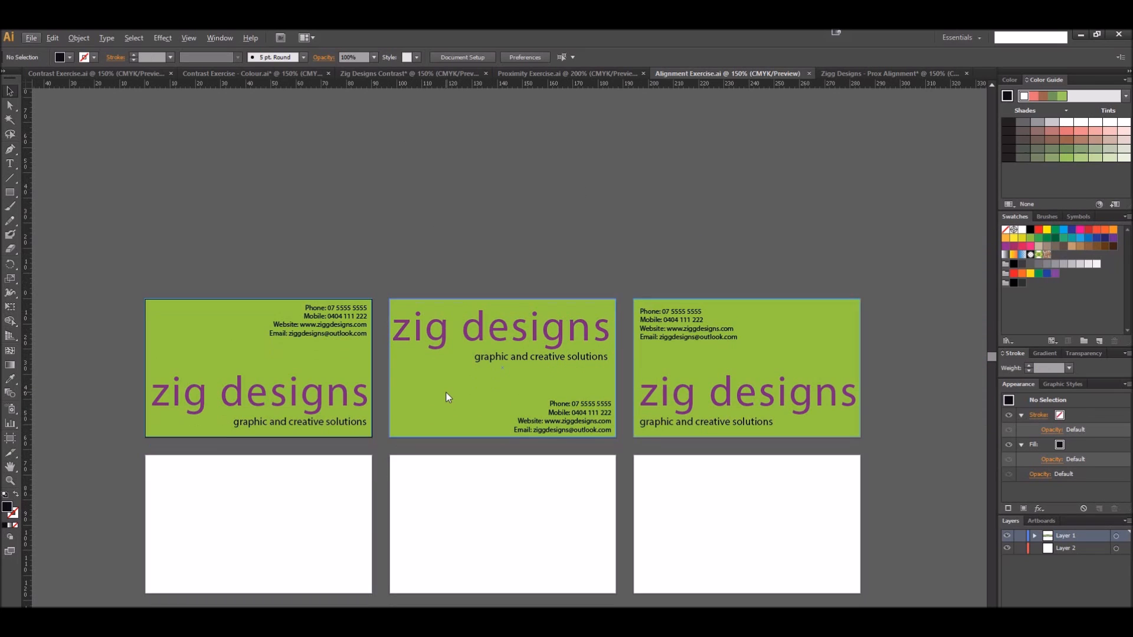
mouse_move(384, 375)
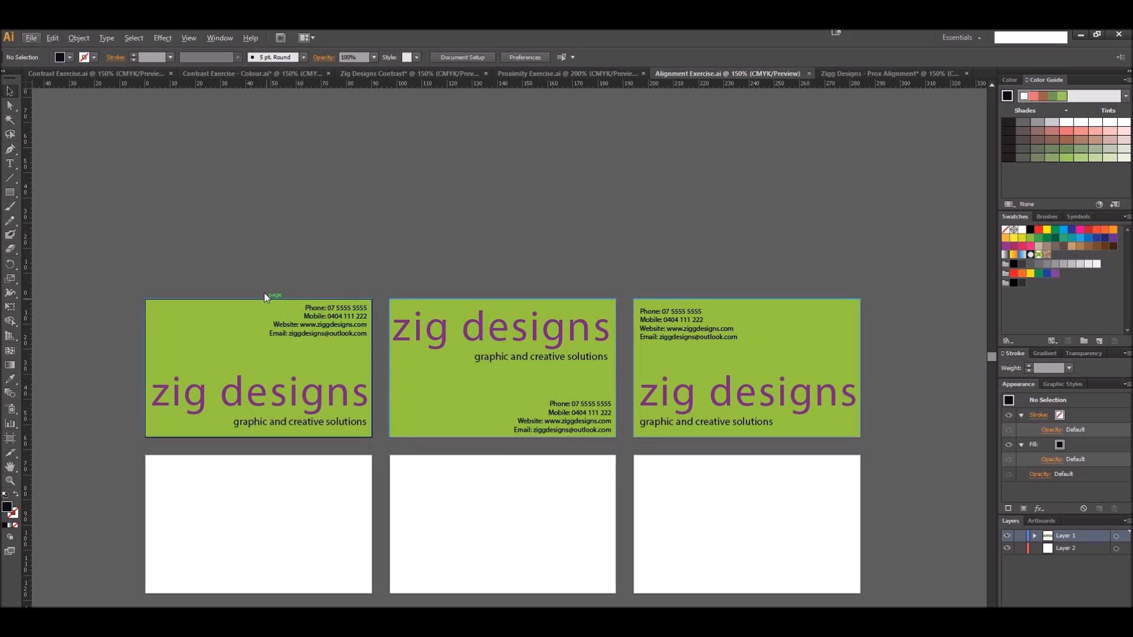
mouse_move(314, 354)
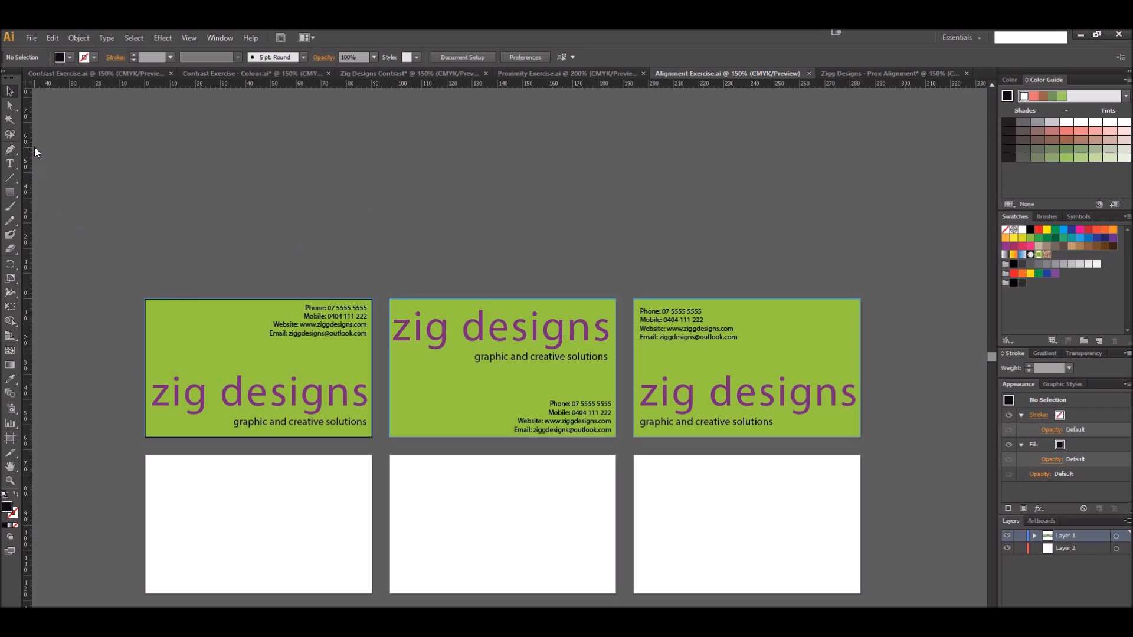
mouse_move(214, 183)
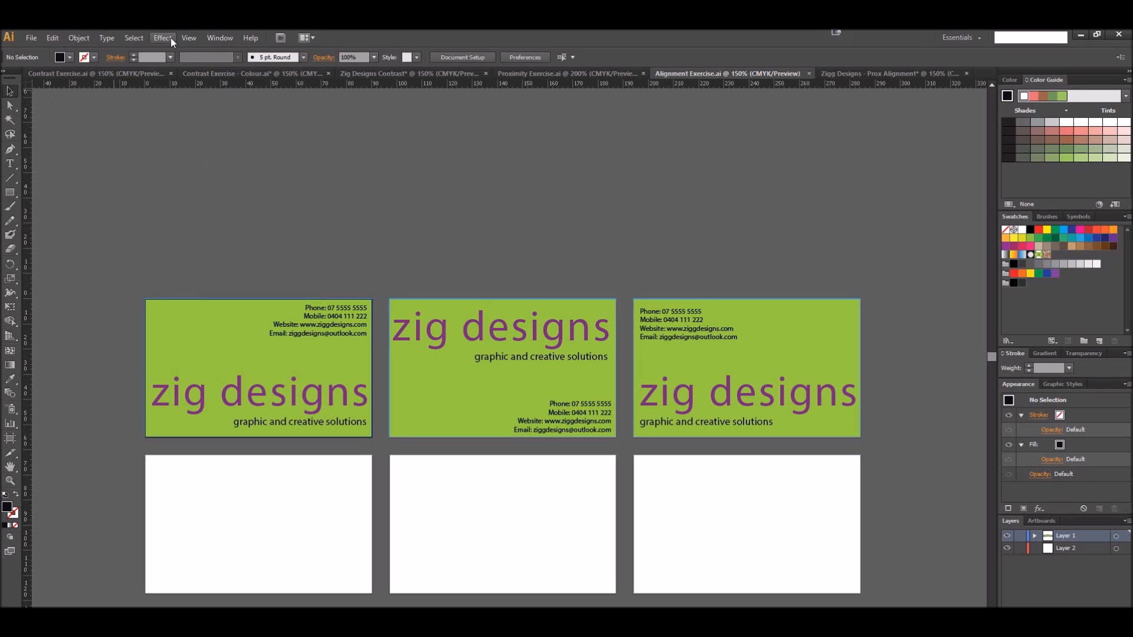
Hide and then restore the rulers from the View menu
left_click(187, 38)
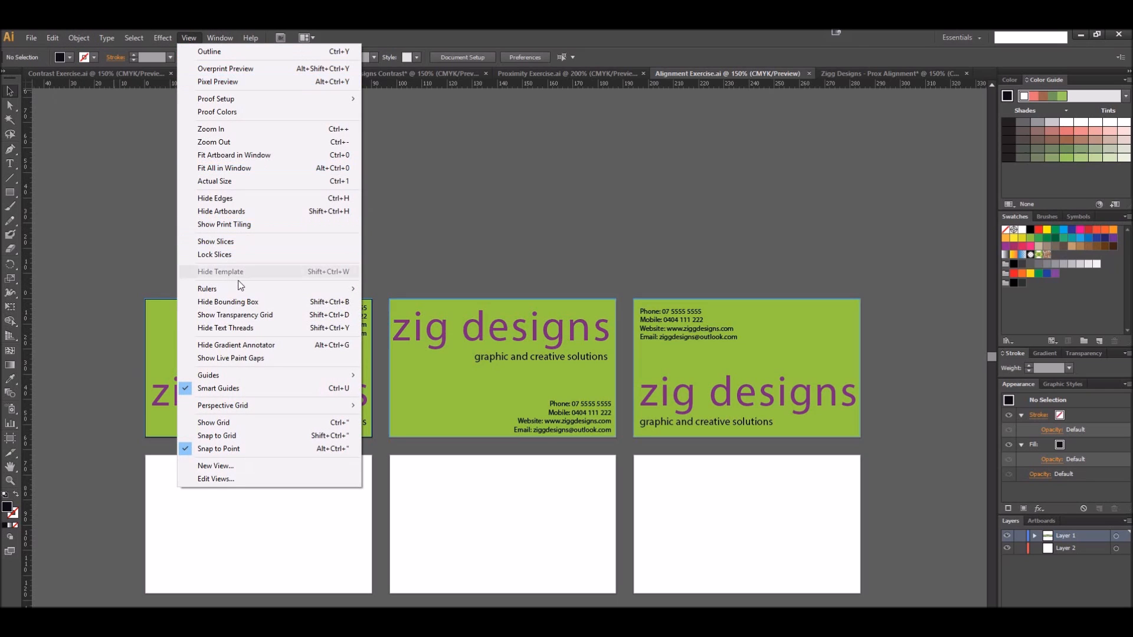
mouse_move(207, 287)
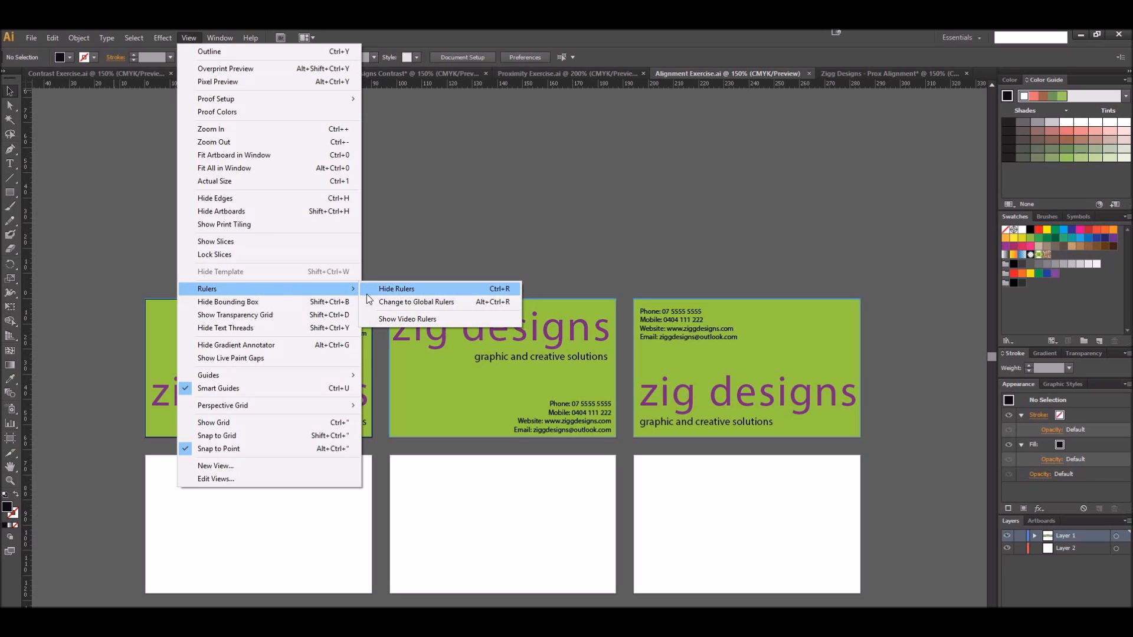
left_click(396, 288)
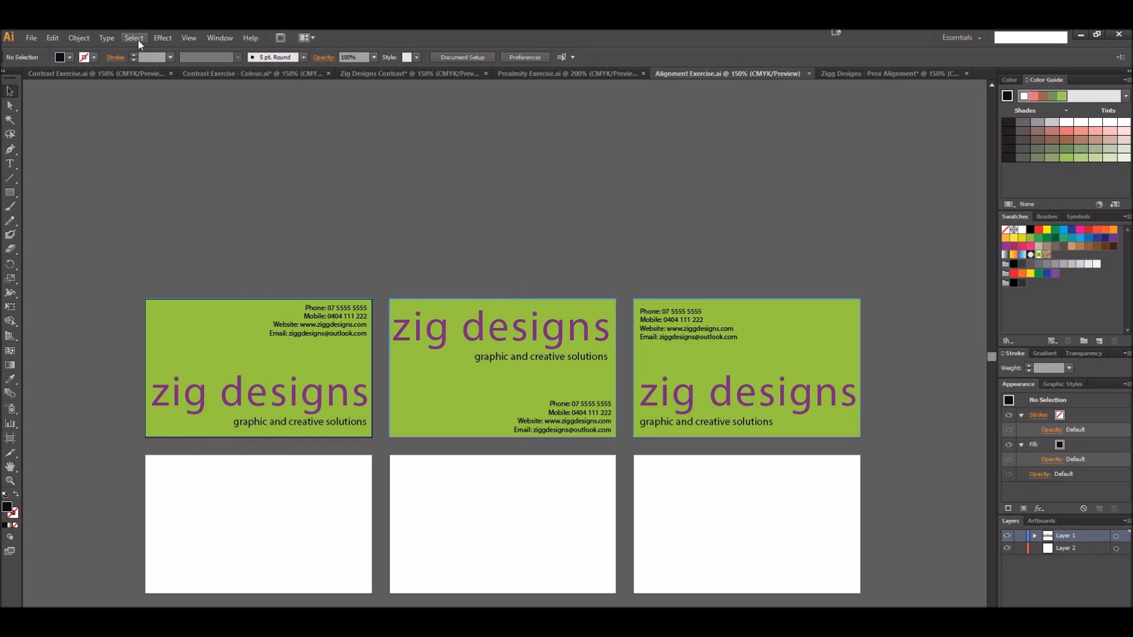
left_click(189, 38)
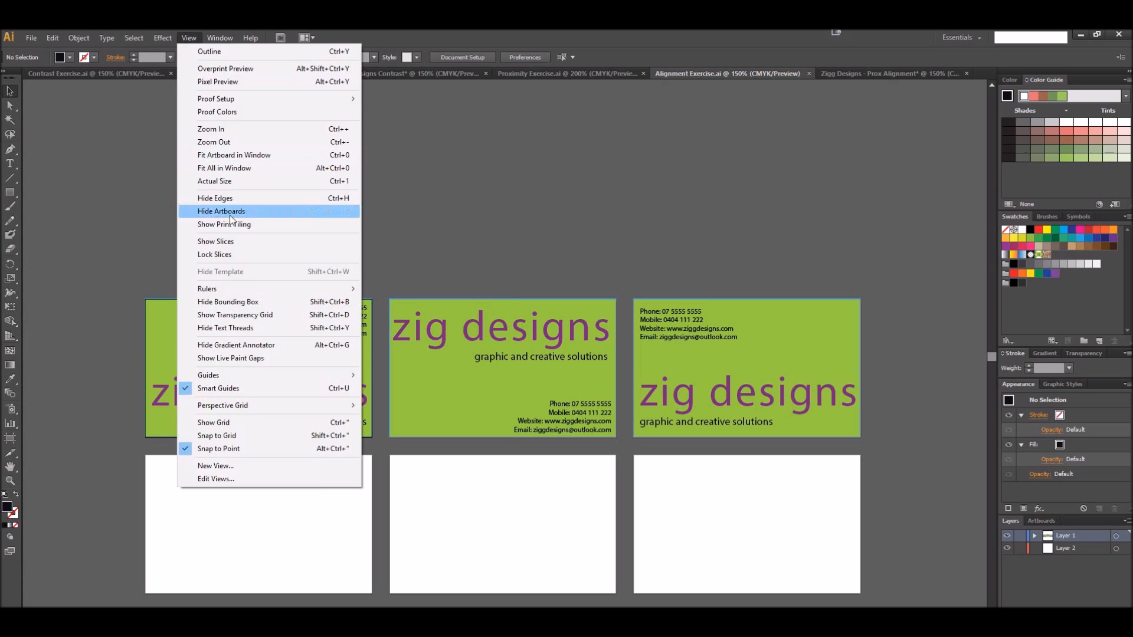
mouse_move(208, 287)
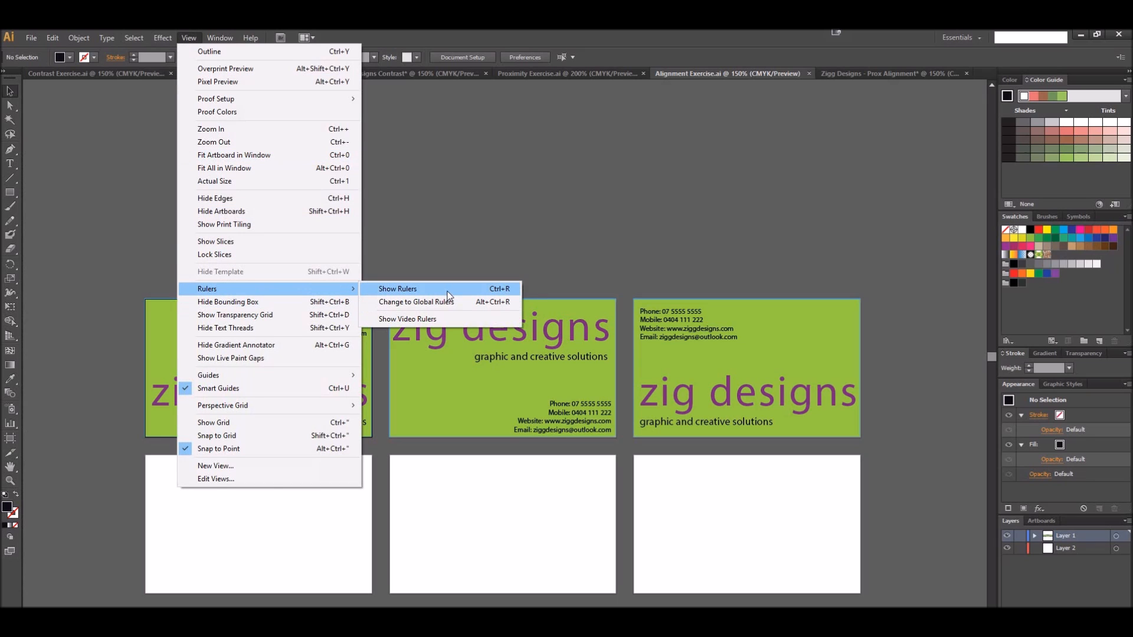
left_click(398, 288)
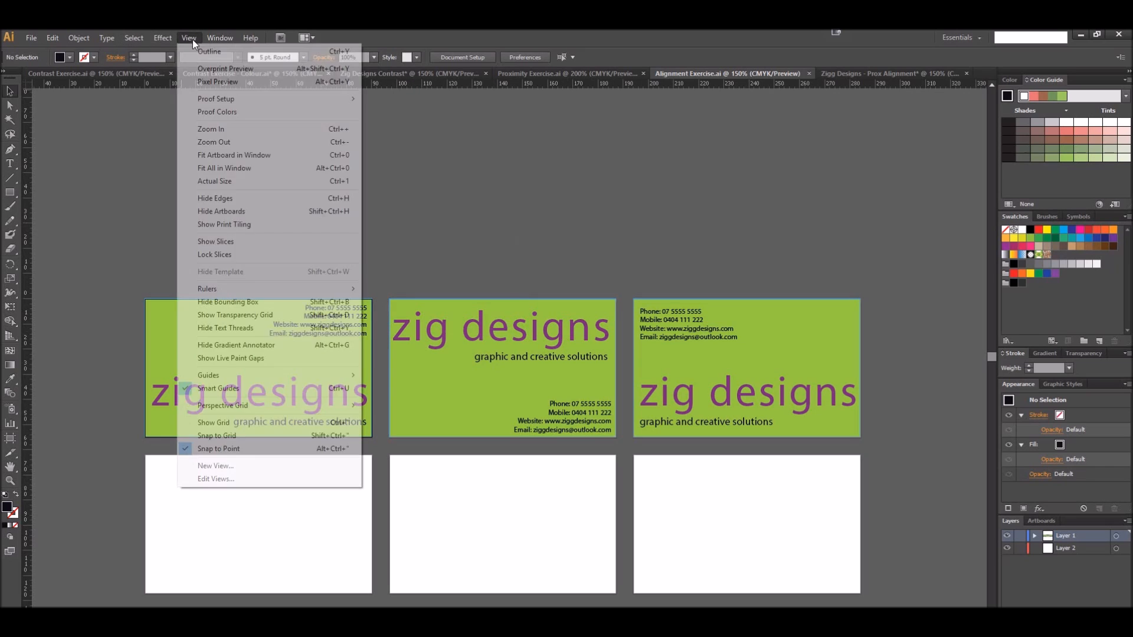
mouse_move(231, 423)
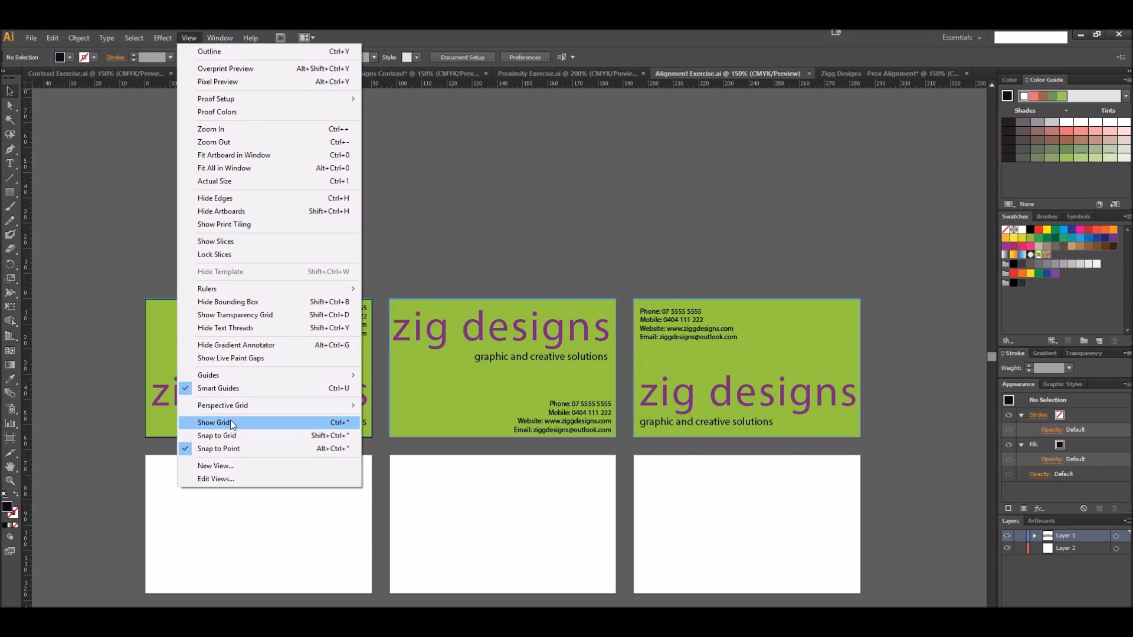
Show the document grid over the artboards and zoom in on the first card
left_click(215, 423)
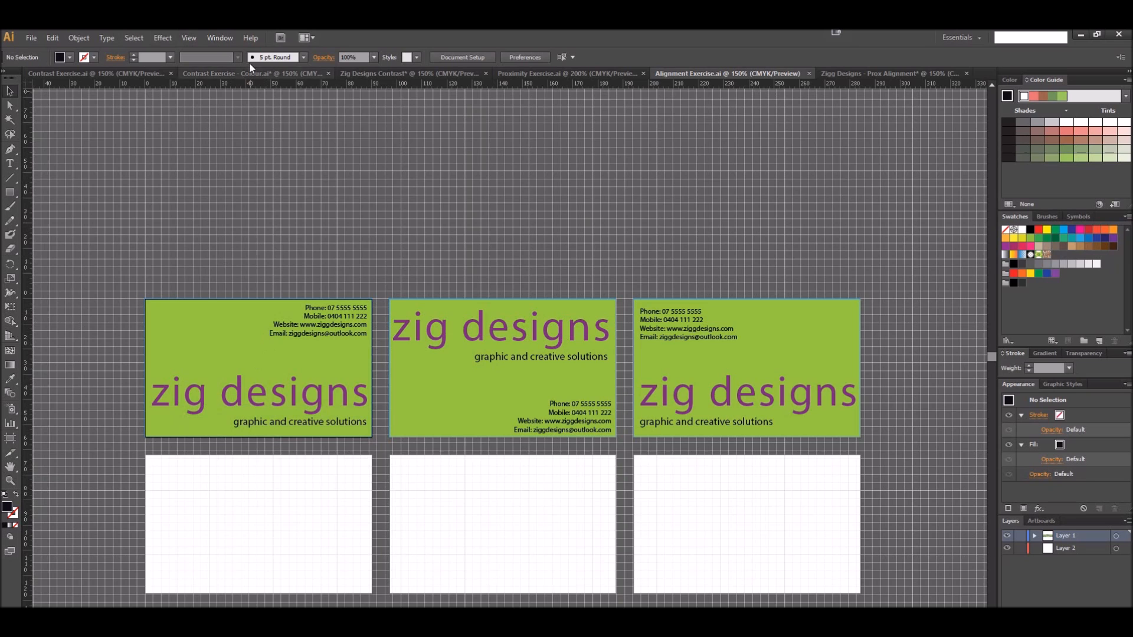
left_click(188, 38)
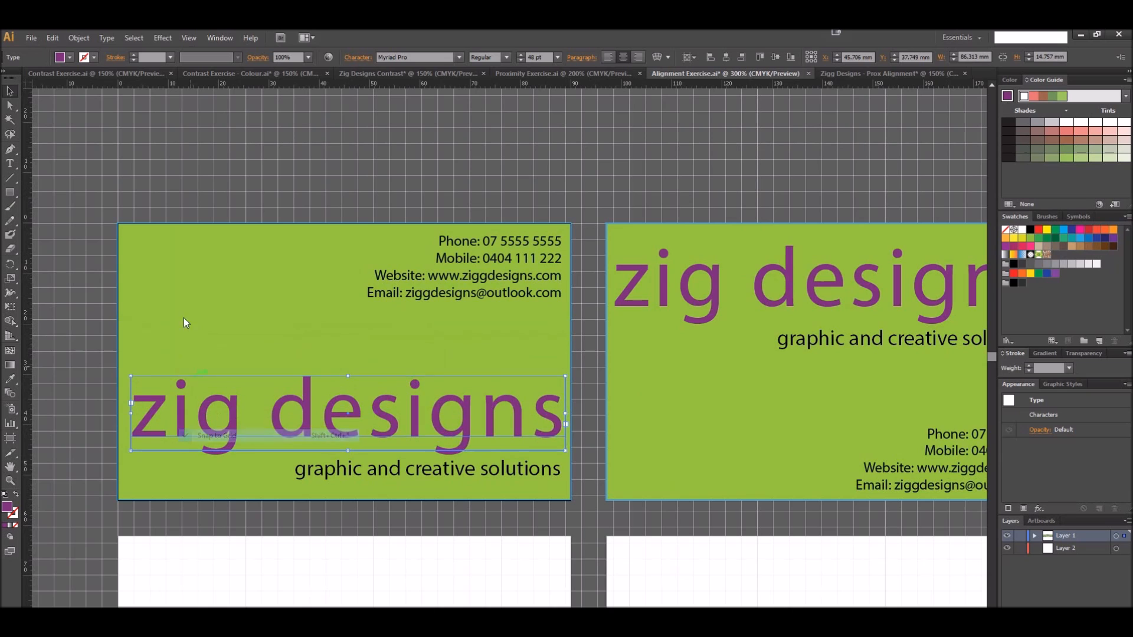
left_click(187, 38)
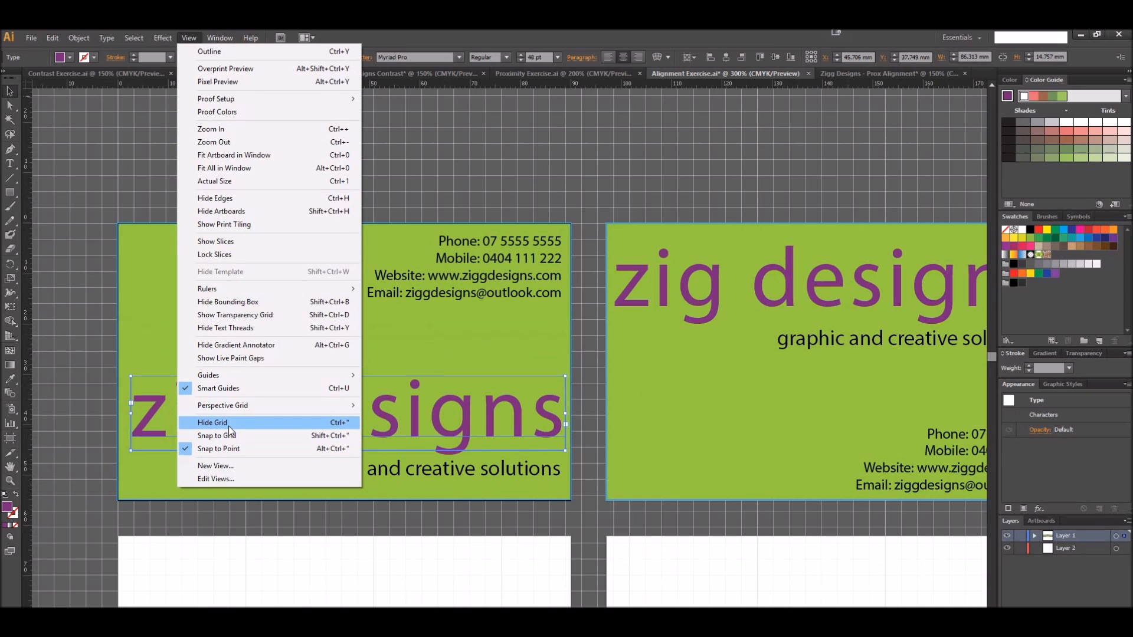
Hide the grid and place ruler margin guides around the first card's text
left_click(212, 422)
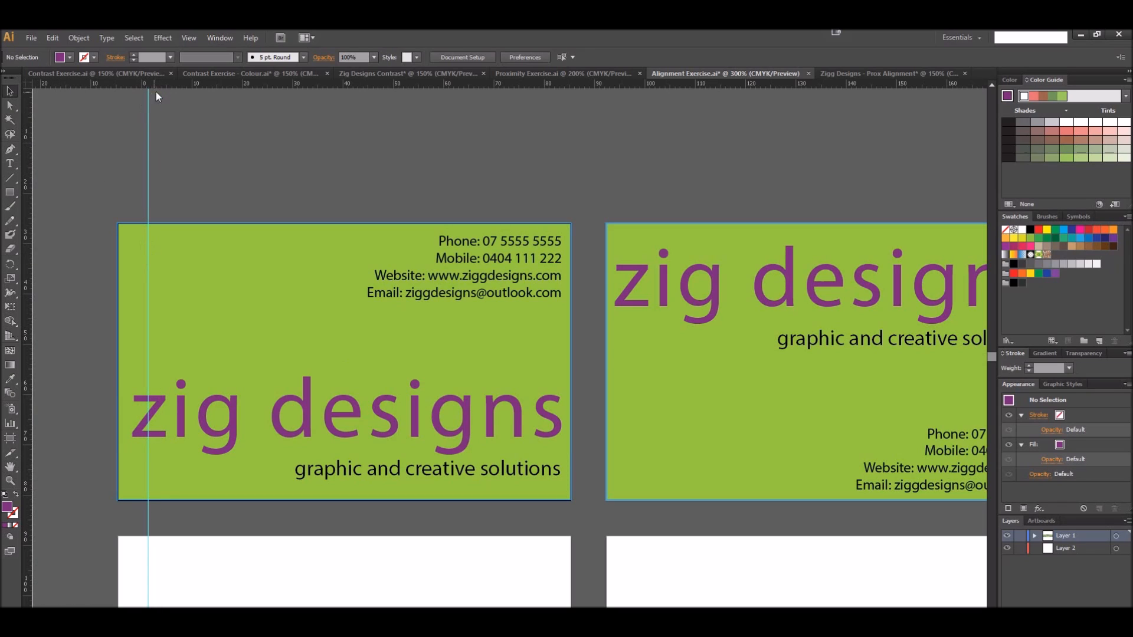
mouse_move(186, 88)
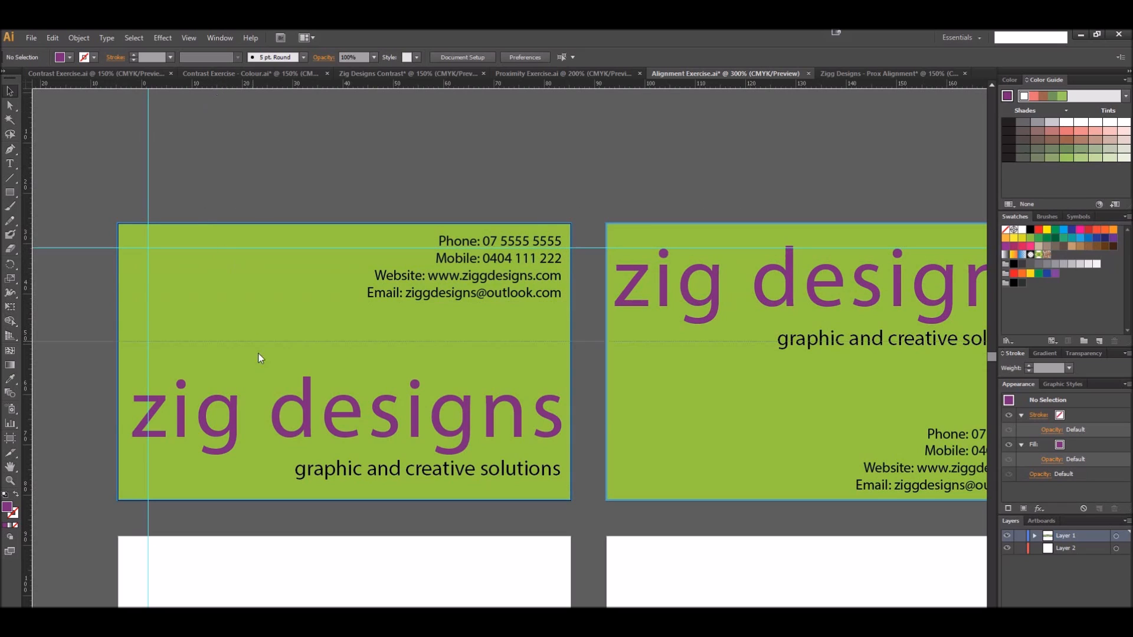
left_click(289, 483)
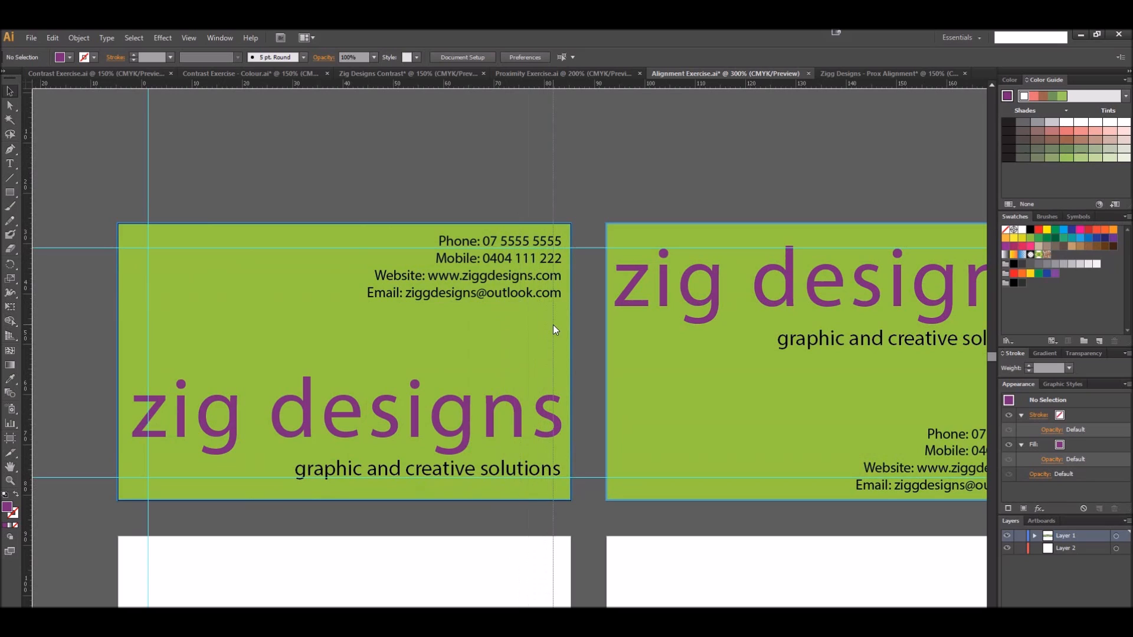
mouse_move(571, 329)
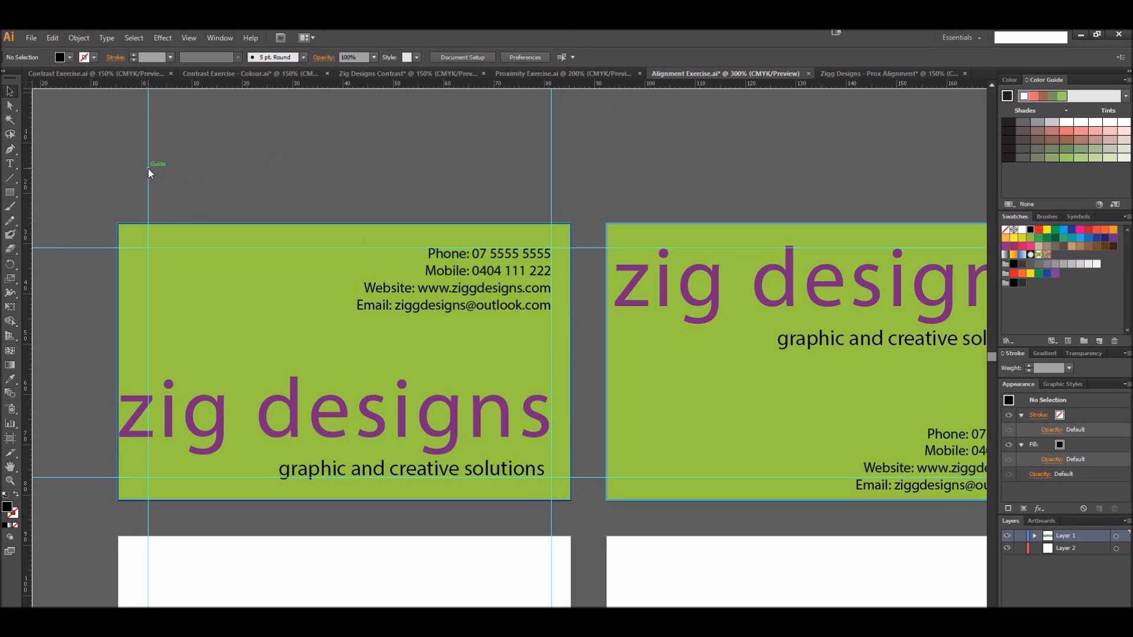
Hide and restore the guides via the canvas menu, then delete guides leaving only the bottom one
right_click(148, 174)
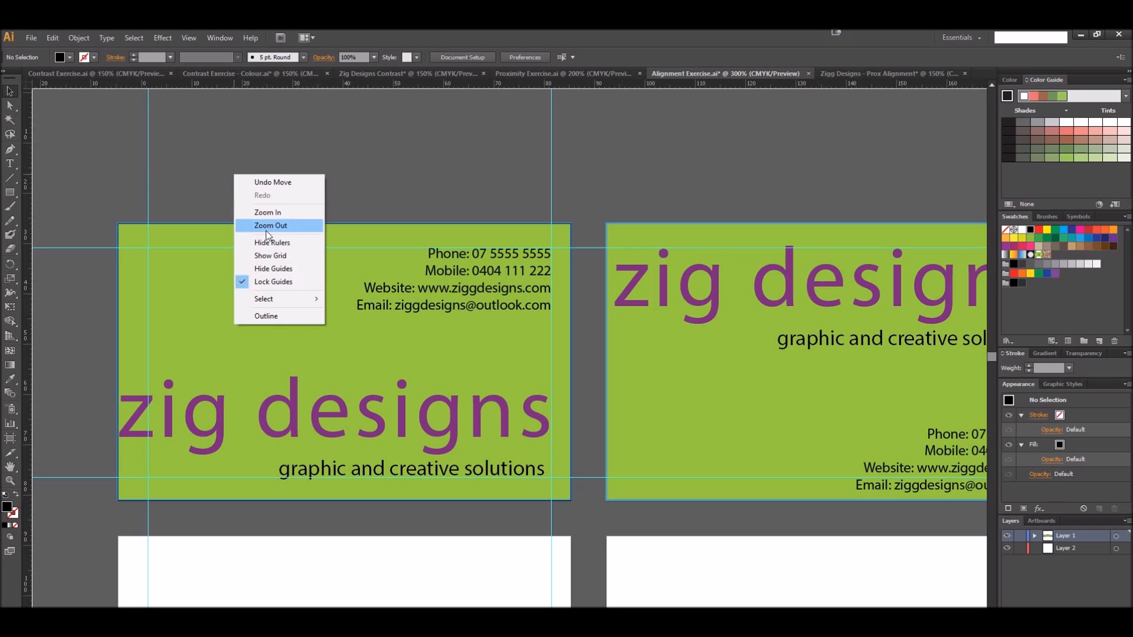
mouse_move(281, 269)
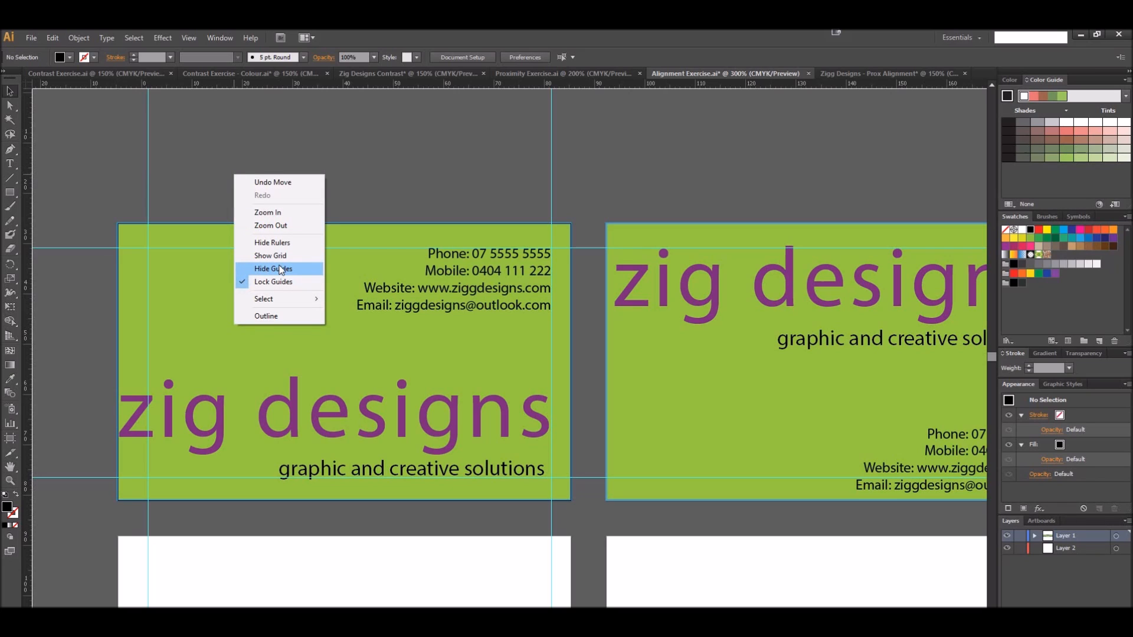
left_click(272, 268)
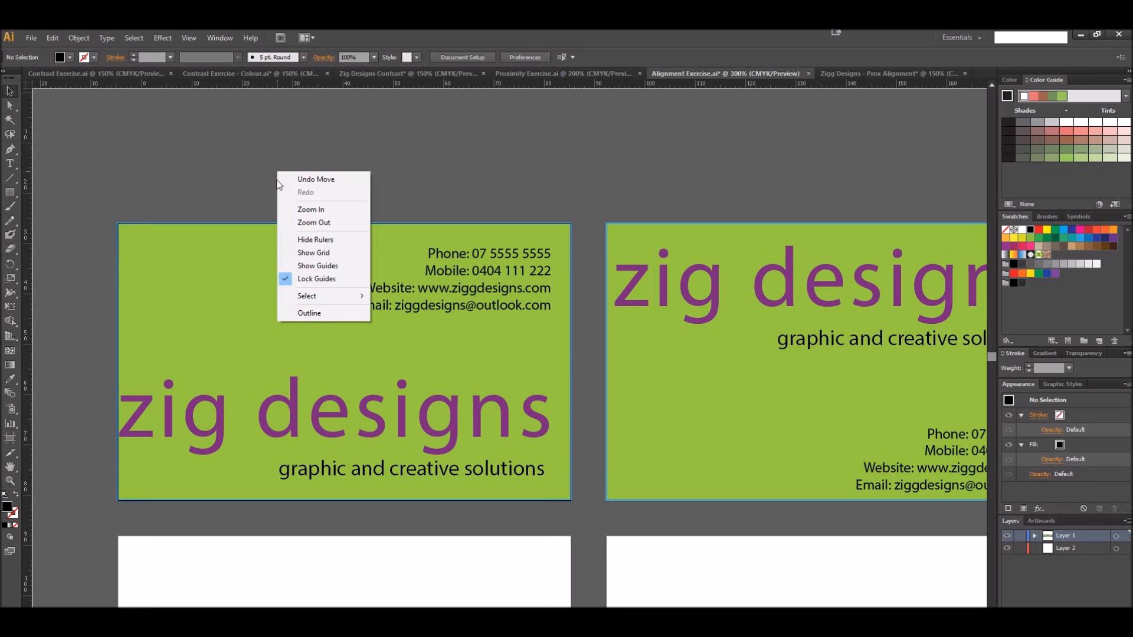
mouse_move(324, 265)
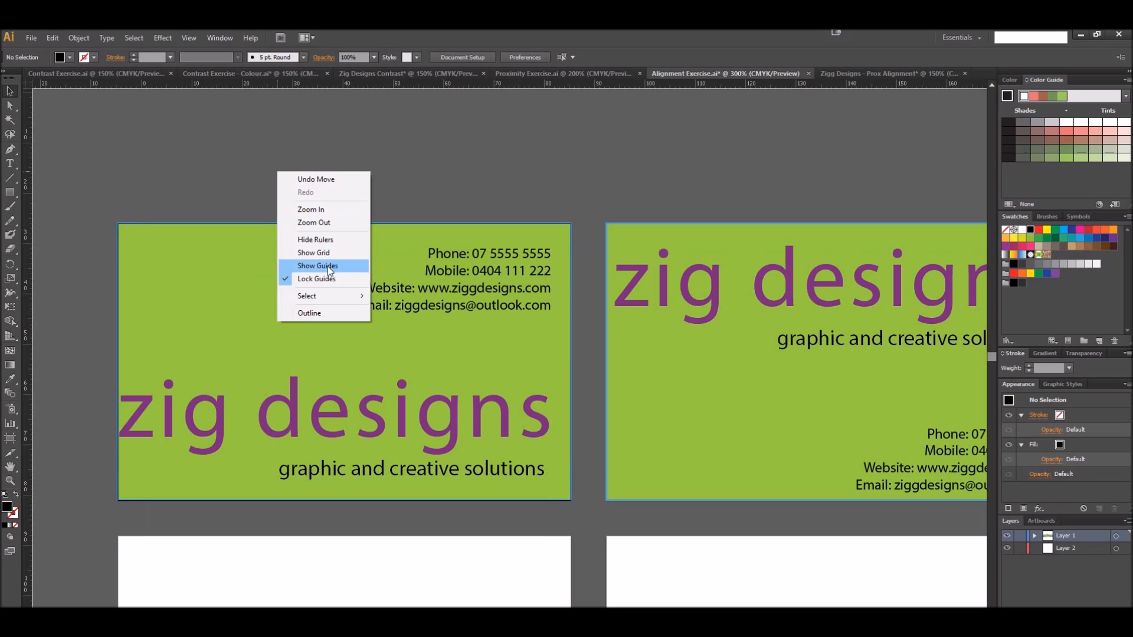
left_click(317, 265)
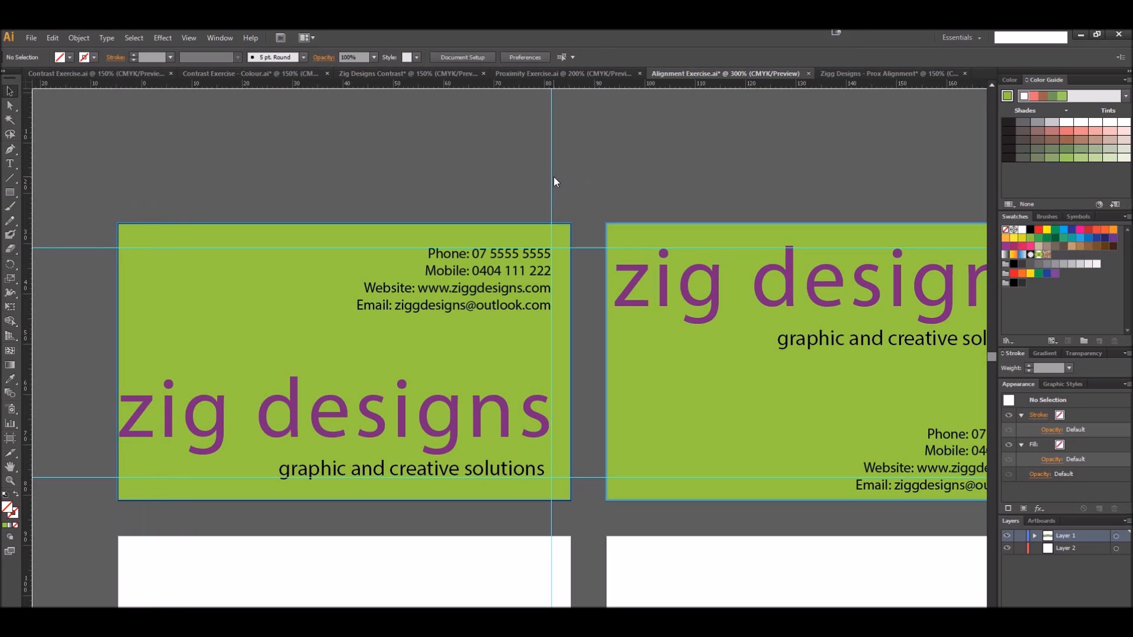
left_click(410, 468)
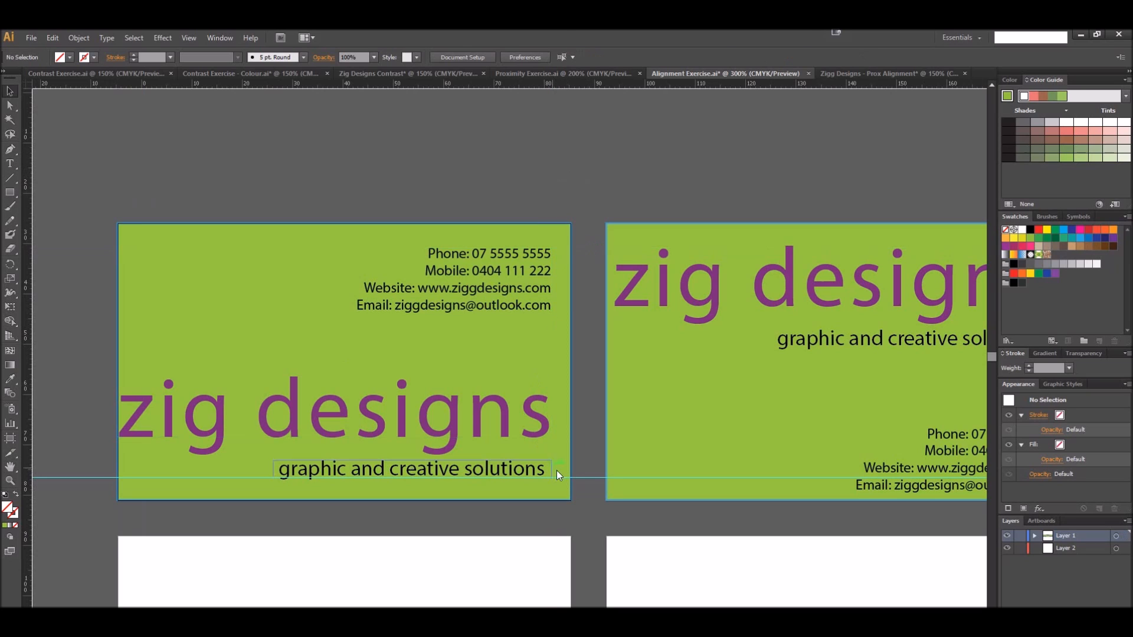